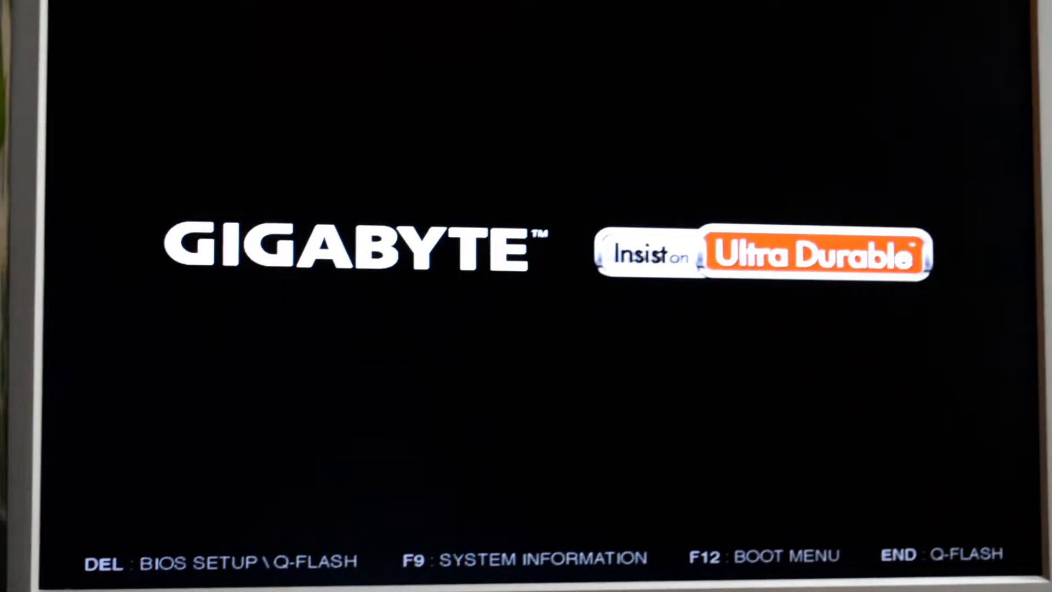
Enter BIOS Setup during boot to view the M.I.T. status with BIOS F7 and 16384MB memory
{"action": "key", "text": "Delete"}
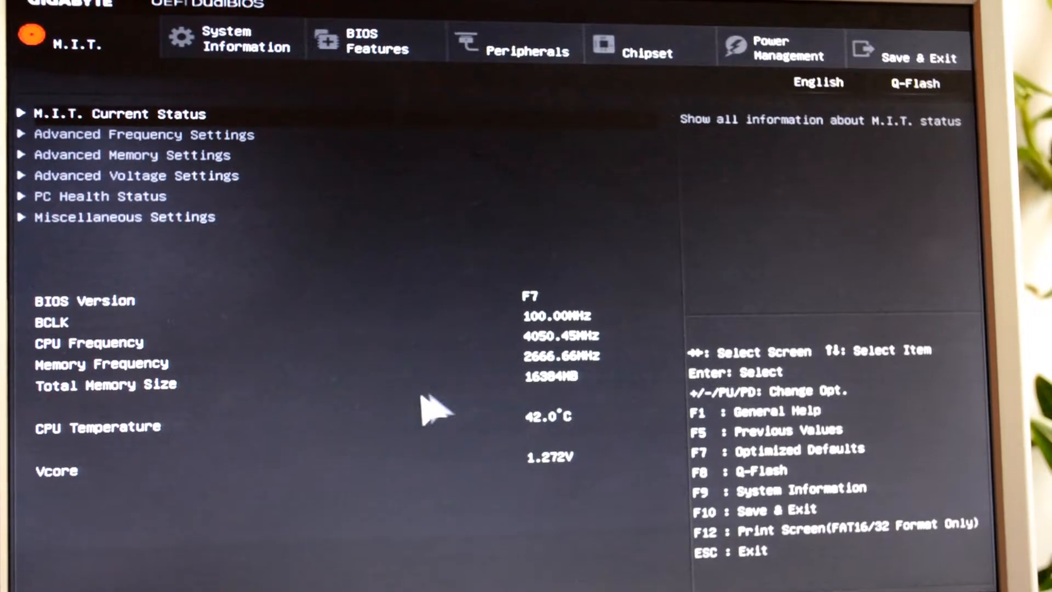
Review Advanced Memory Settings, then show the Save & Exit options
{"action": "left_click", "coordinate": [144, 155]}
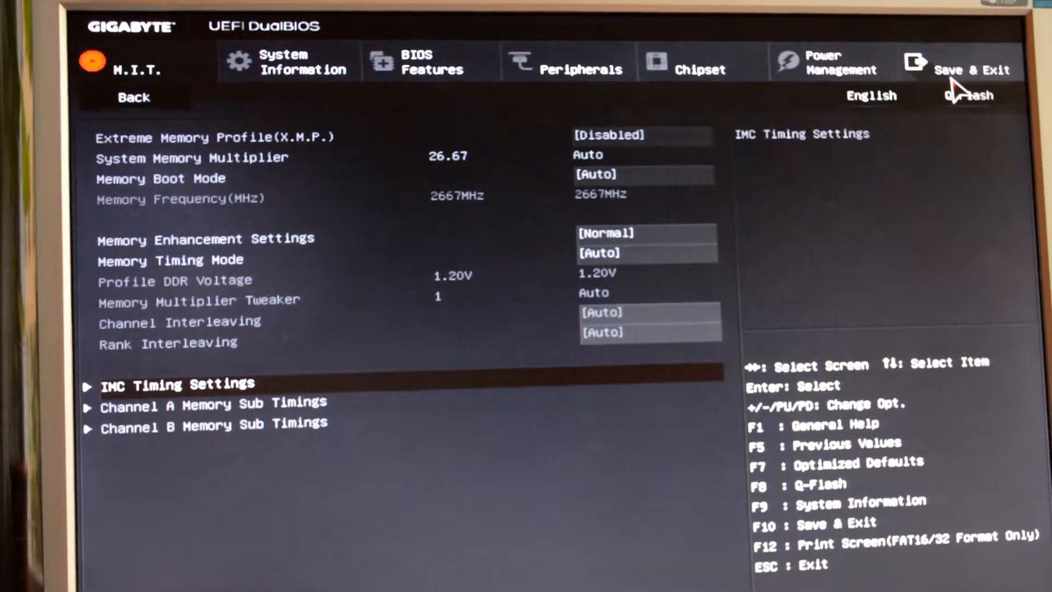
{"action": "left_click", "coordinate": [972, 66]}
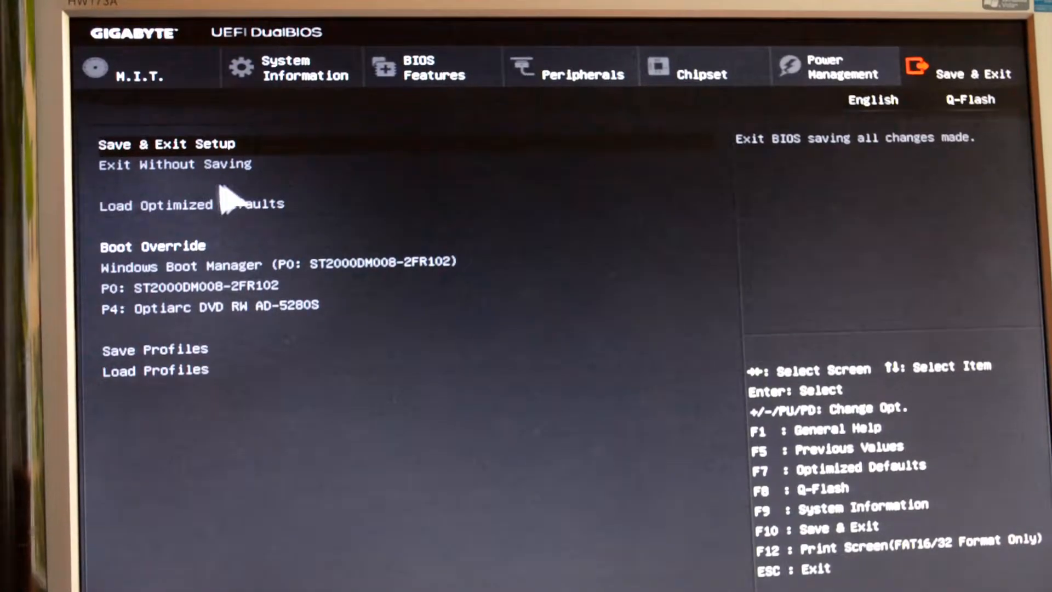